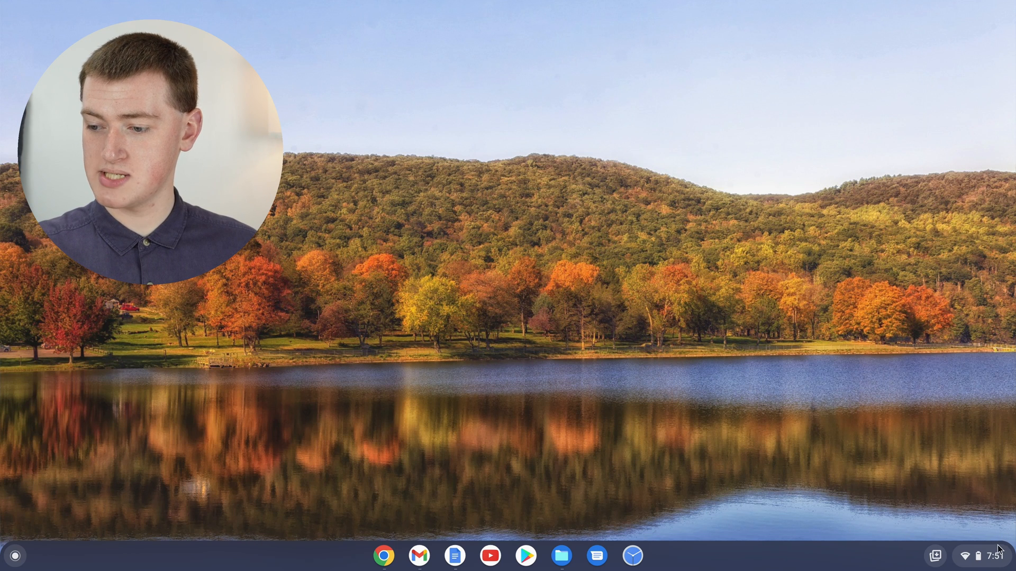
Open Quick Settings from the shelf clock and collapse it to the compact toggle row
click(971, 556)
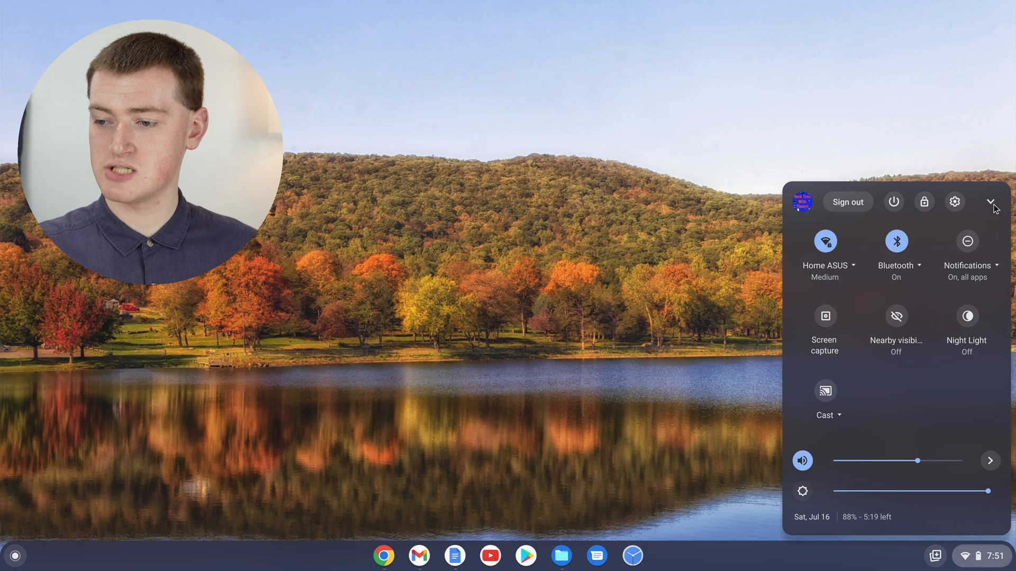
click(990, 202)
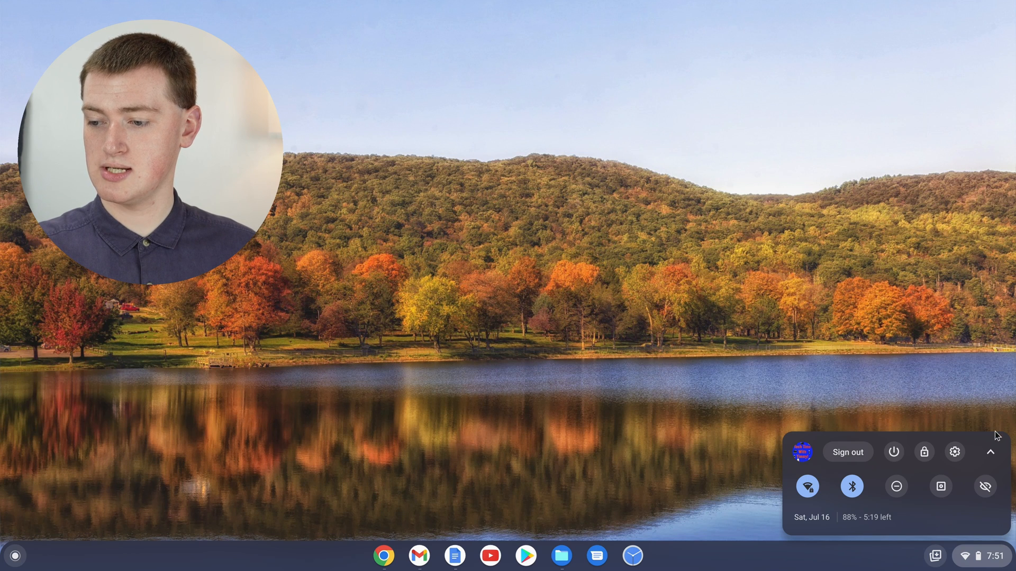
click(990, 452)
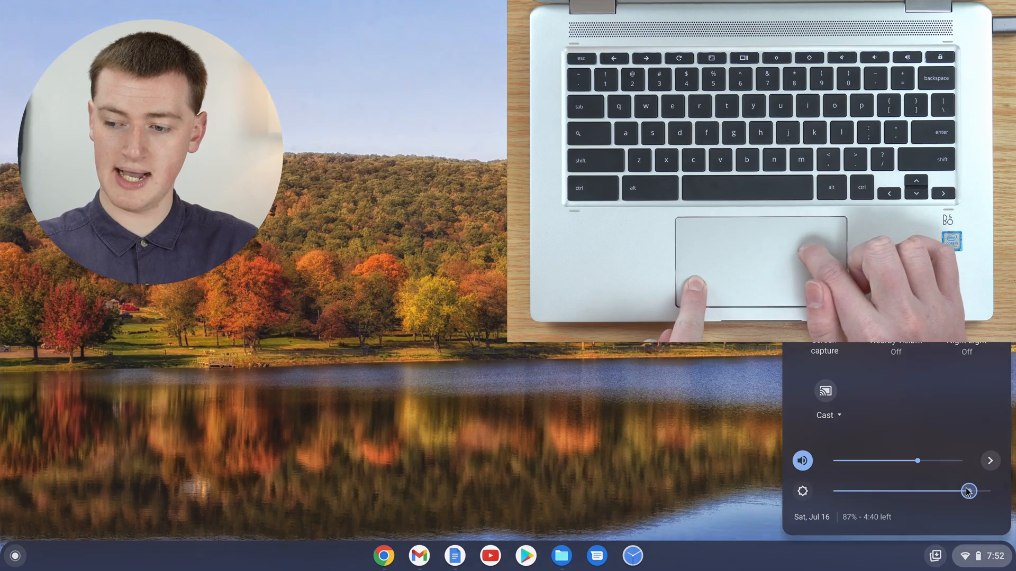
Drag the brightness slider left to dim the screen, then back right near maximum
drag(968, 491, 906, 491)
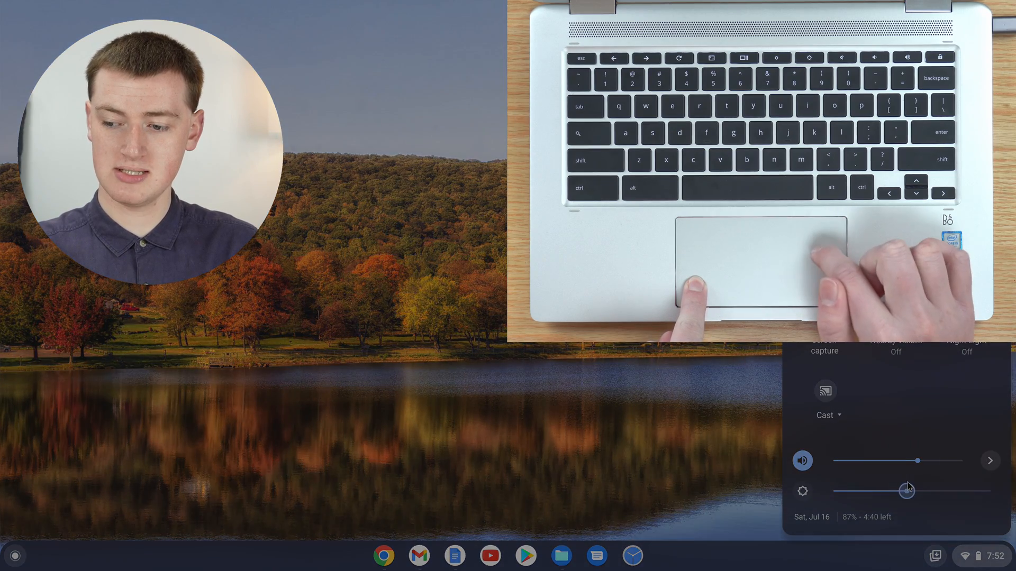
drag(906, 491, 855, 491)
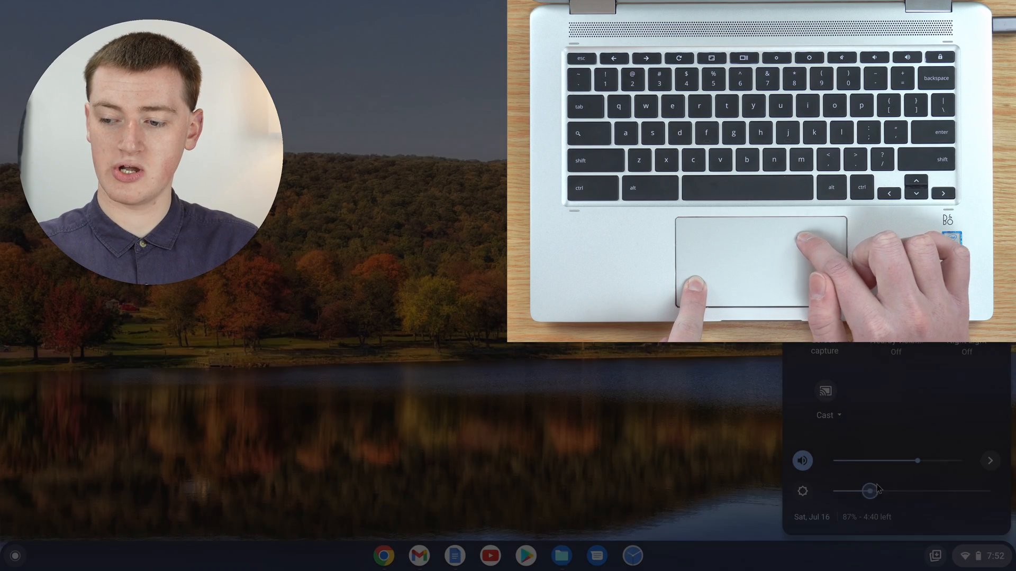
drag(874, 491, 961, 491)
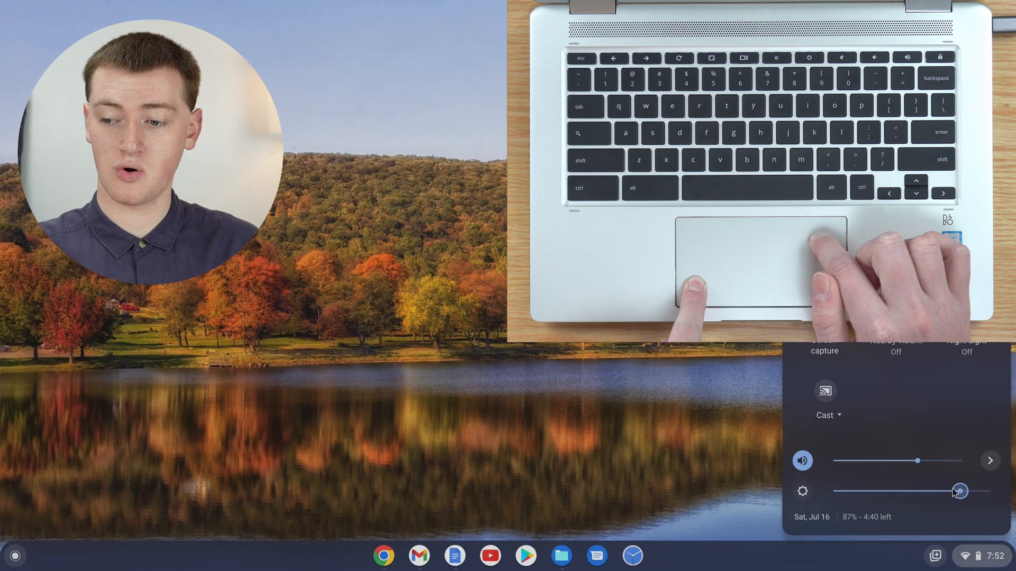
drag(960, 491, 912, 491)
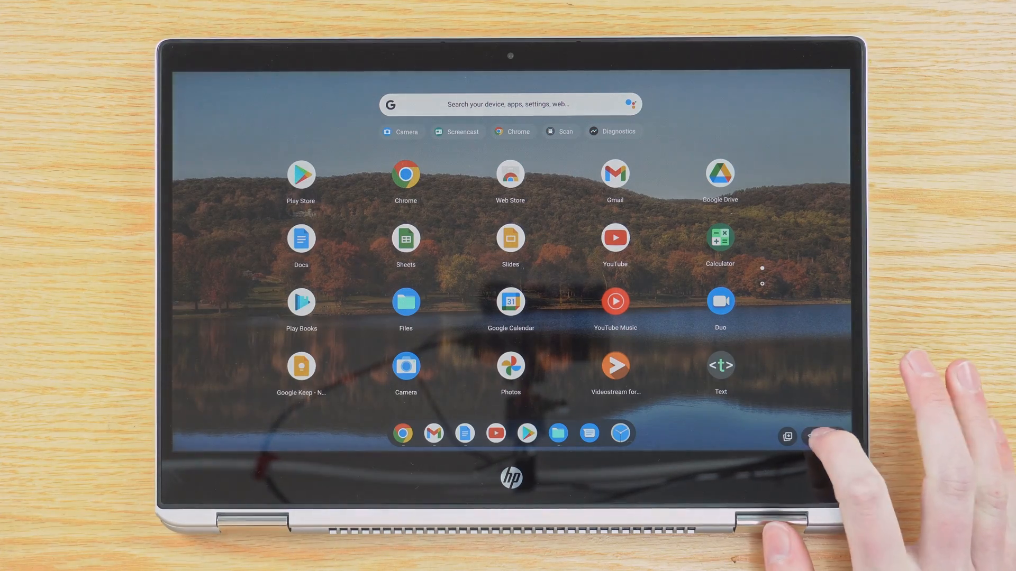
Open Quick Settings over the tablet-mode app launcher to show the brightness slider
click(829, 436)
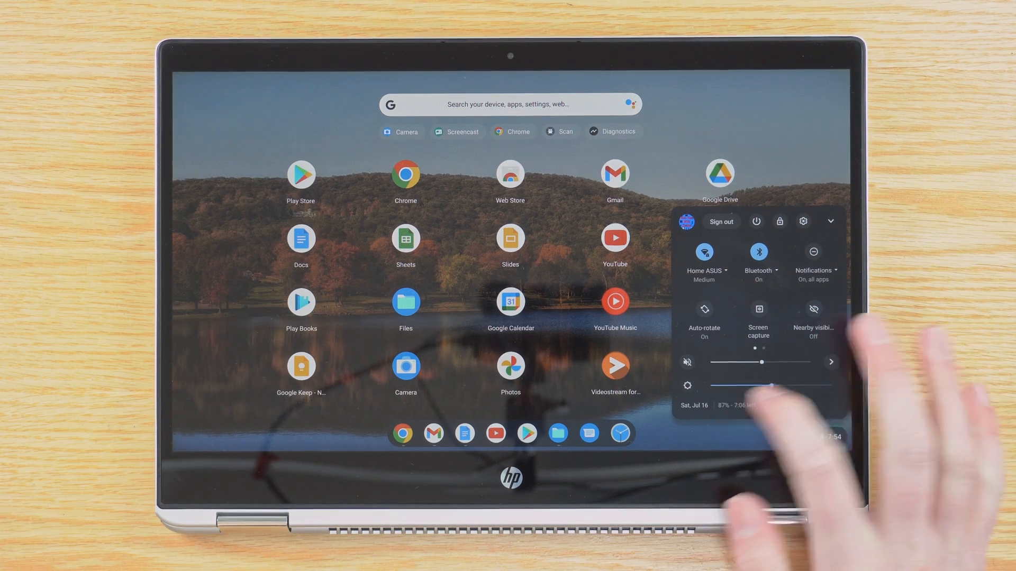